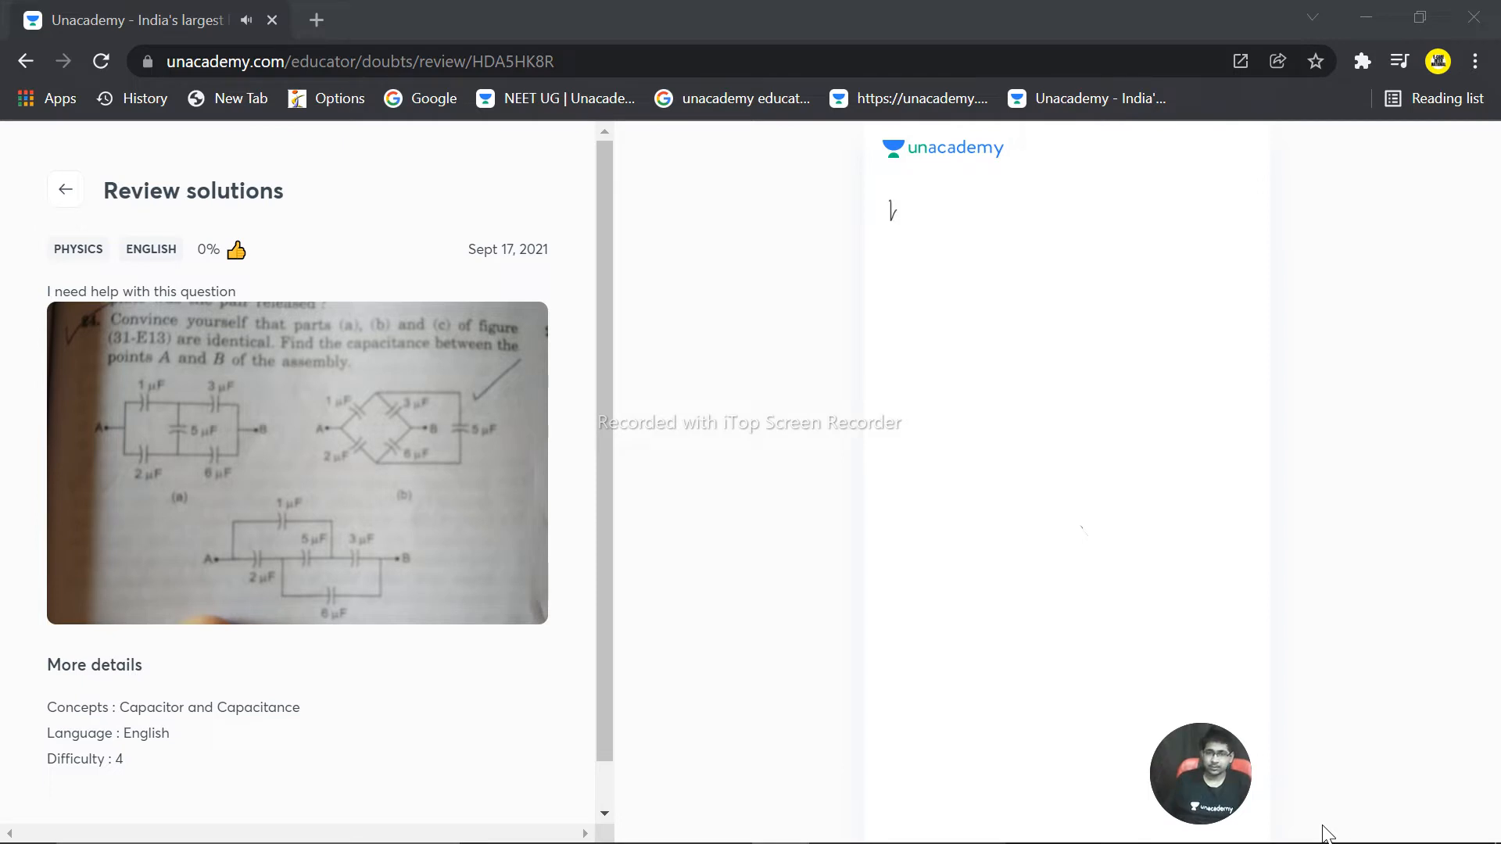
- Write the label (b) and sketch the diamond of four capacitor symbols for circuit (b)
{"action": "left_click_drag", "start_coordinate": [885, 190], "coordinate": [906, 220]}
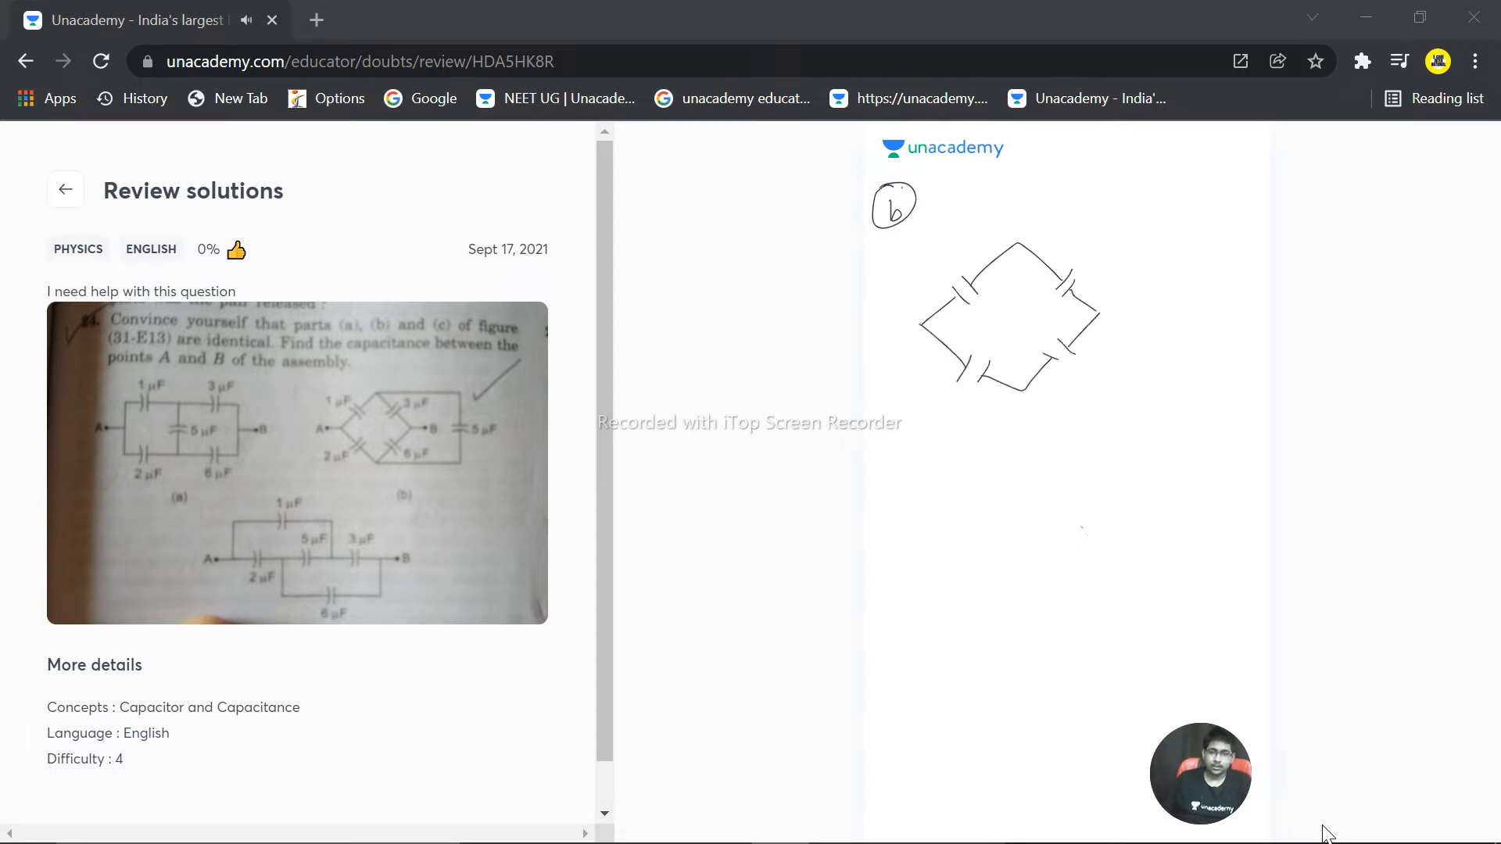
- Draw the outer wire with its 5 µF capacitor and label the 1, 2, 3 and 6 µF capacitors
{"action": "left_click_drag", "start_coordinate": [1024, 220], "coordinate": [1230, 278]}
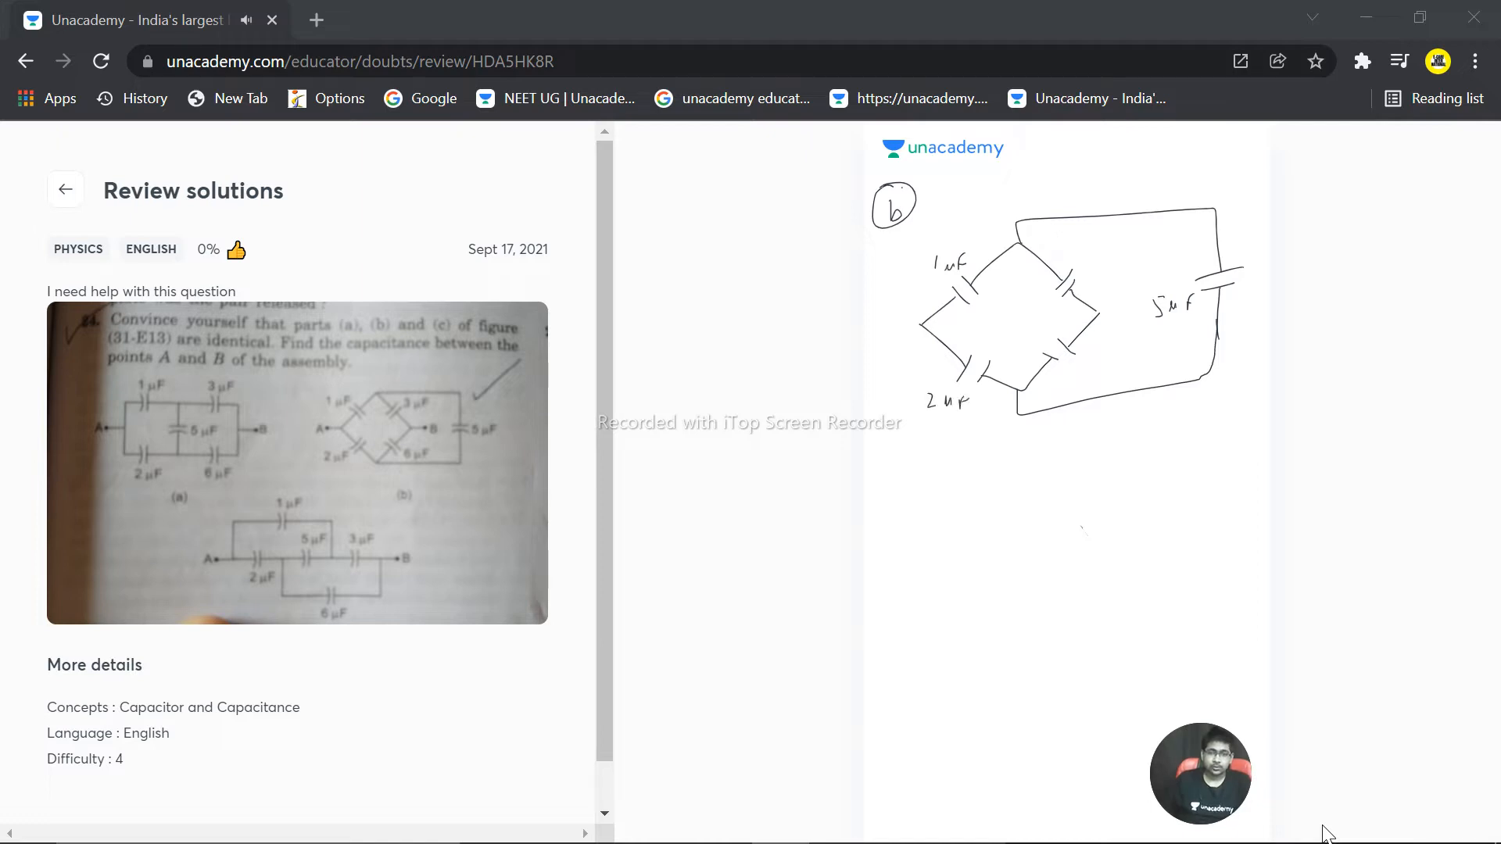
{"action": "type", "text": "3 μF"}
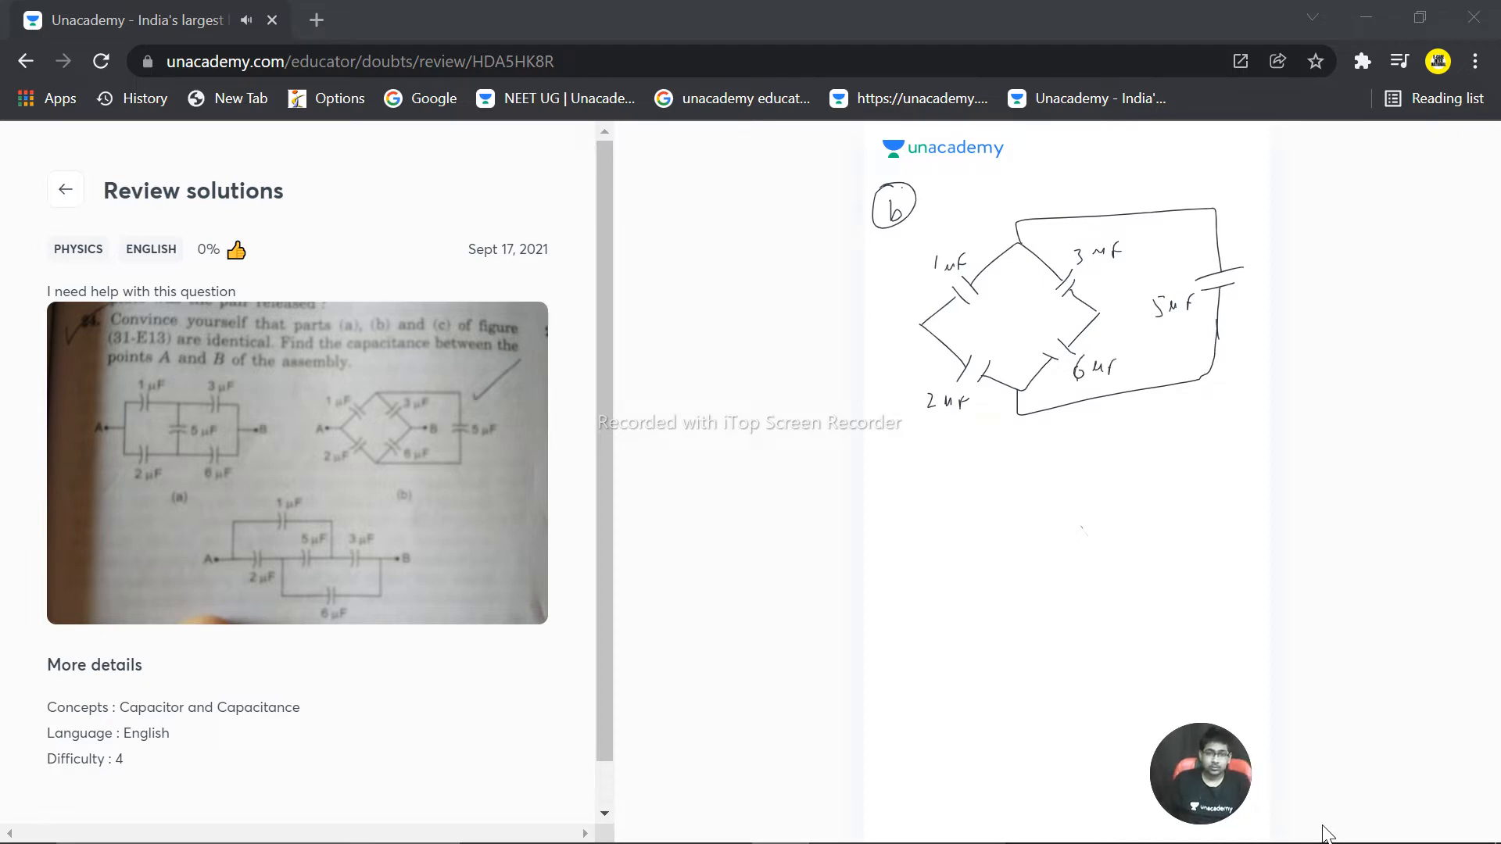
- In blue ink, circle the four bridge capacitor values and cross out the 5 µF capacitor
{"action": "left_click", "coordinate": [898, 348]}
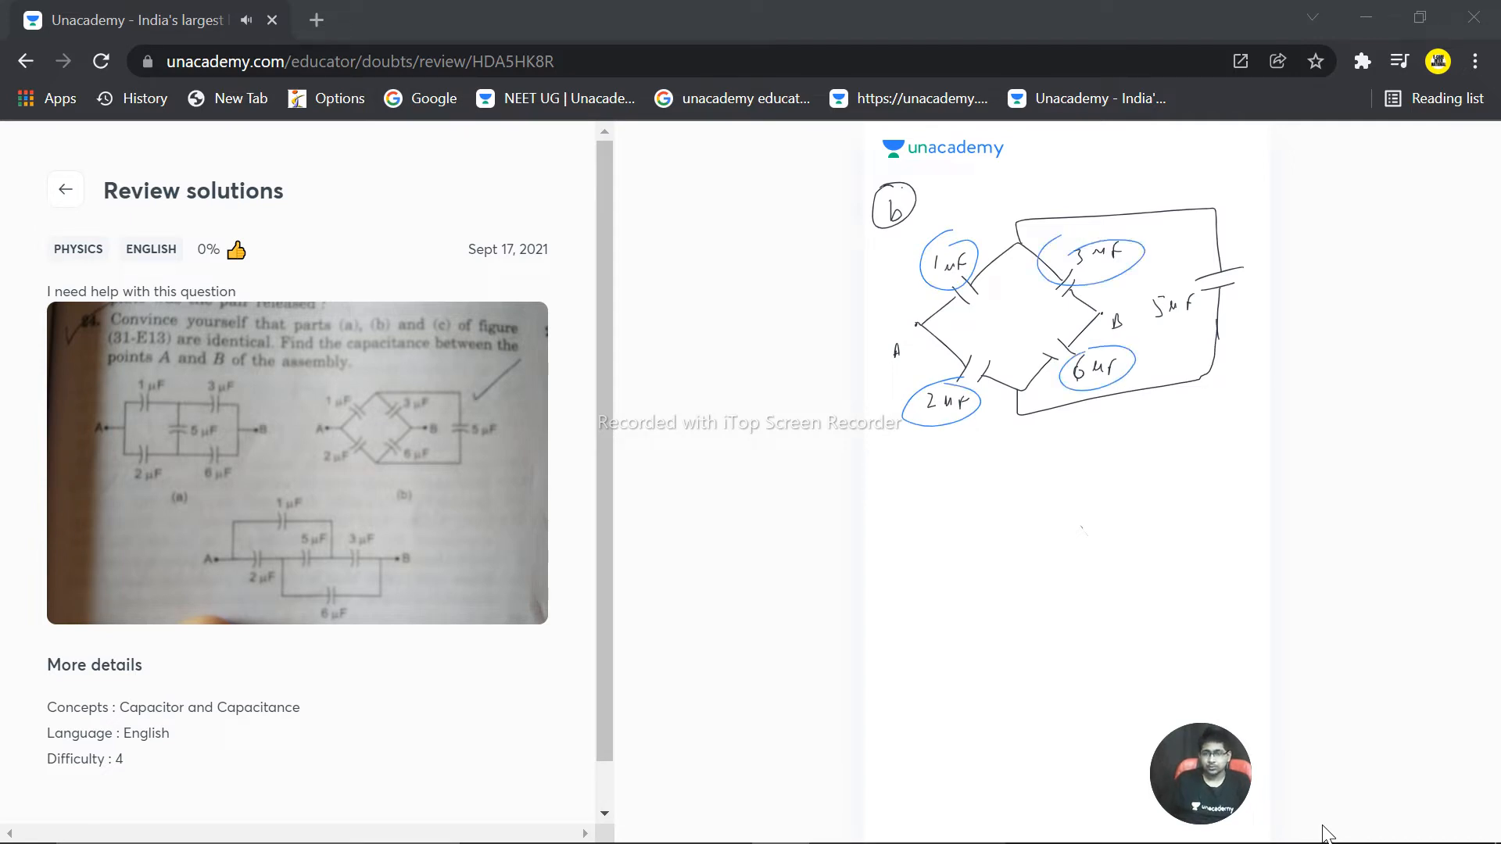
{"action": "left_click_drag", "start_coordinate": [1196, 258], "coordinate": [1240, 307]}
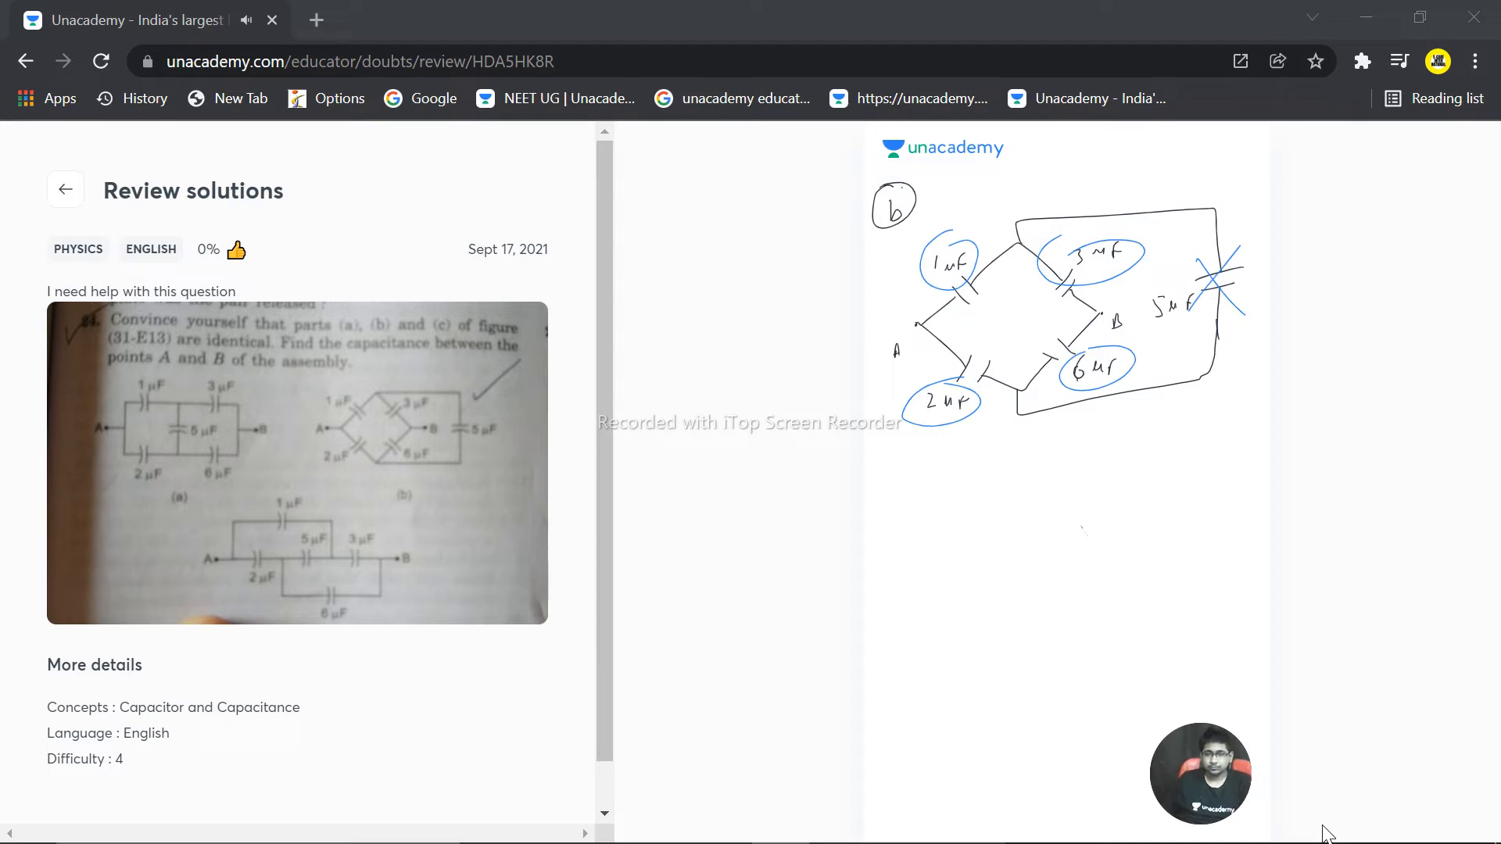